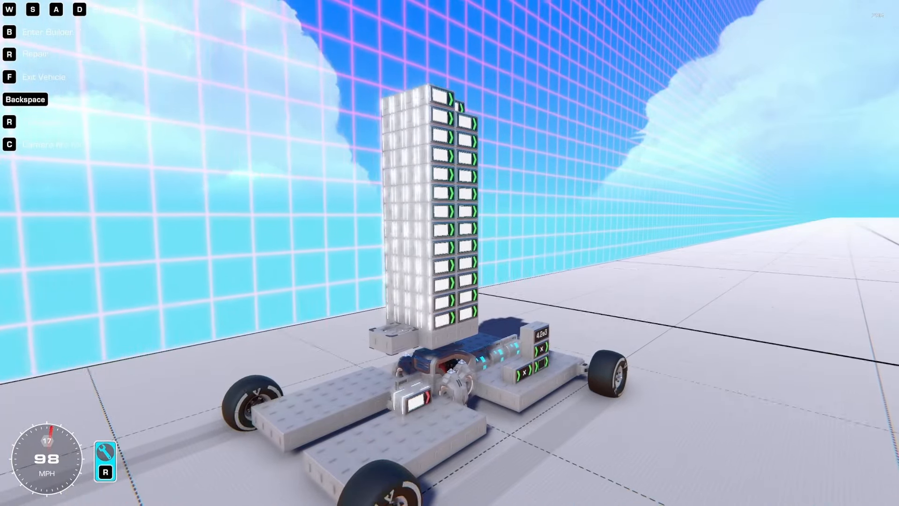
- Hold full throttle until the car reaches the map's far corner, counter at 5.2e3
key("w")
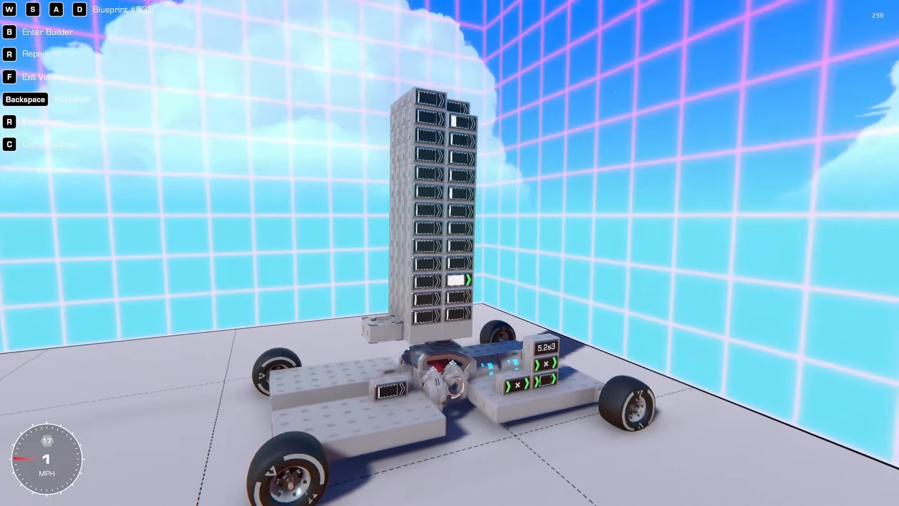
- Leave the battery-drained car at the wall and exit on foot beside it
key("w")
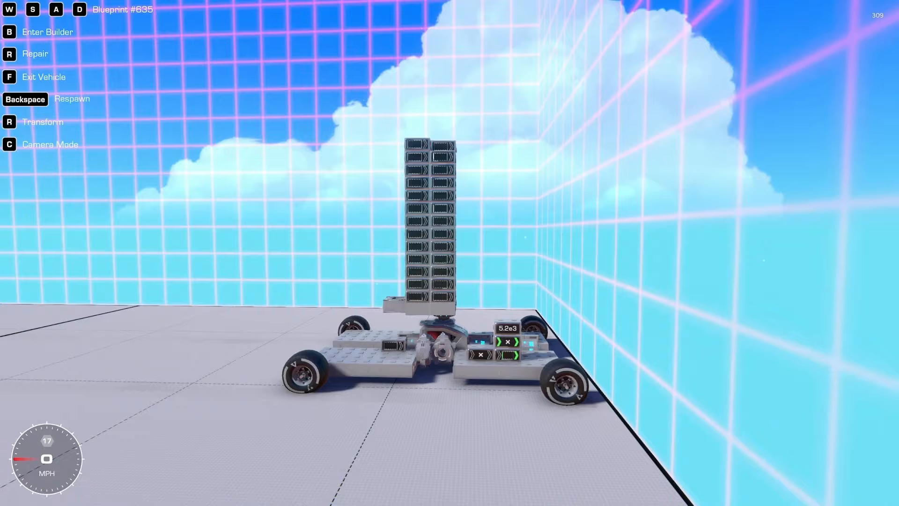
key("f")
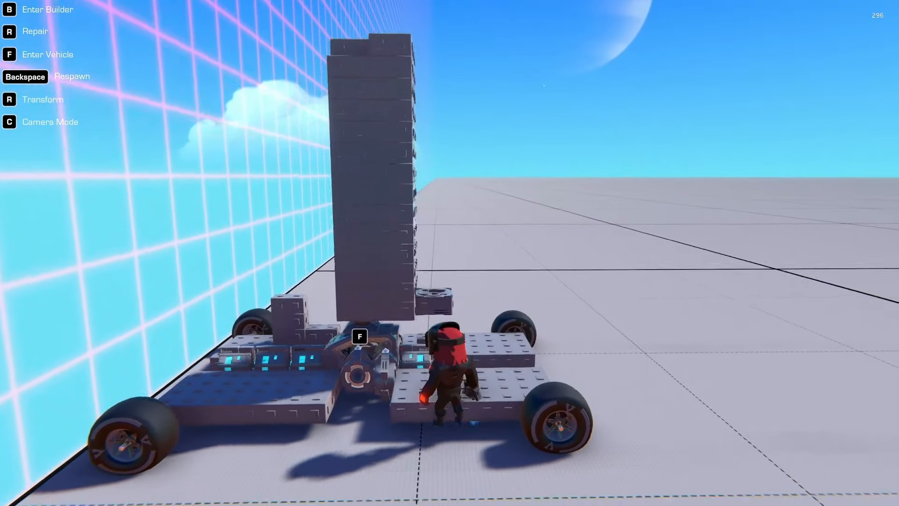
- Re-enter the recharged car and accelerate along the wall to about 99 mph
key("b")
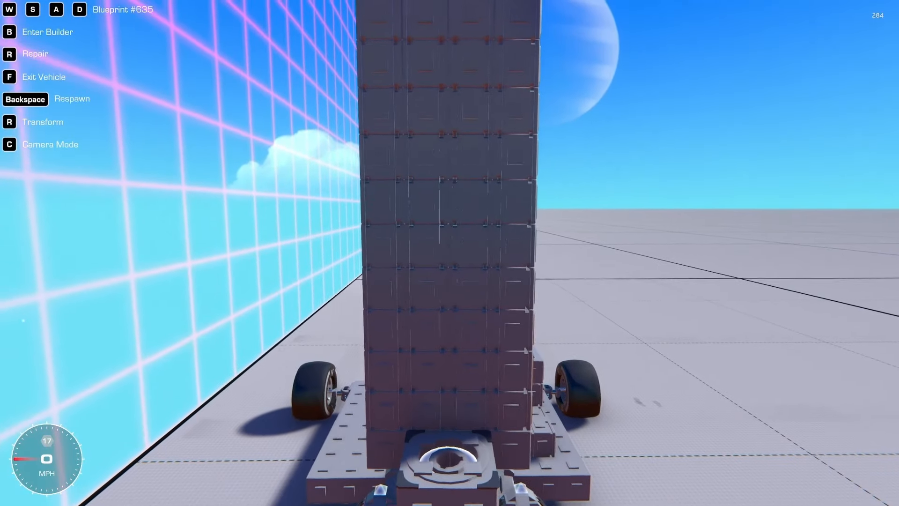
key("f")
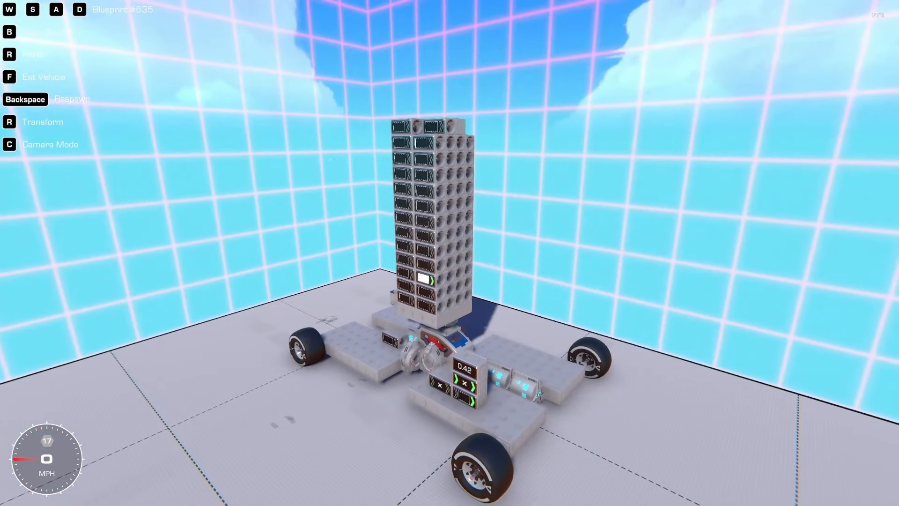
key("W")
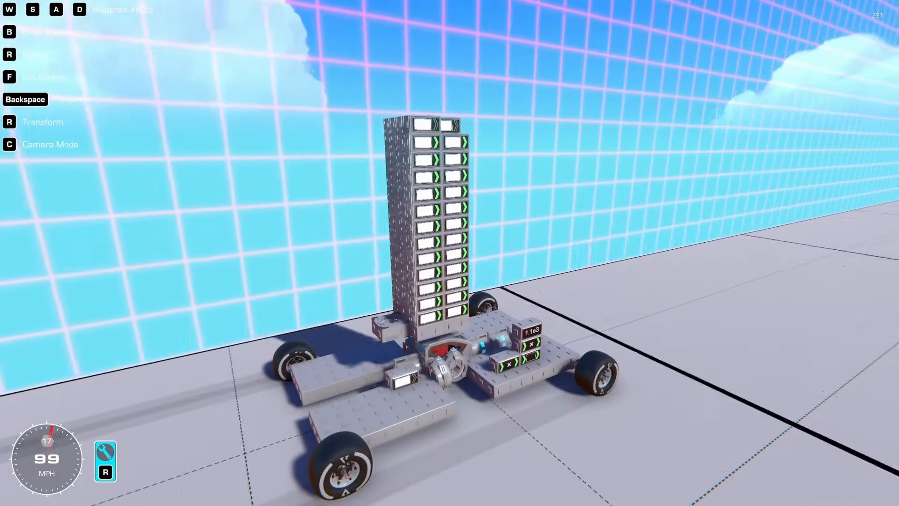